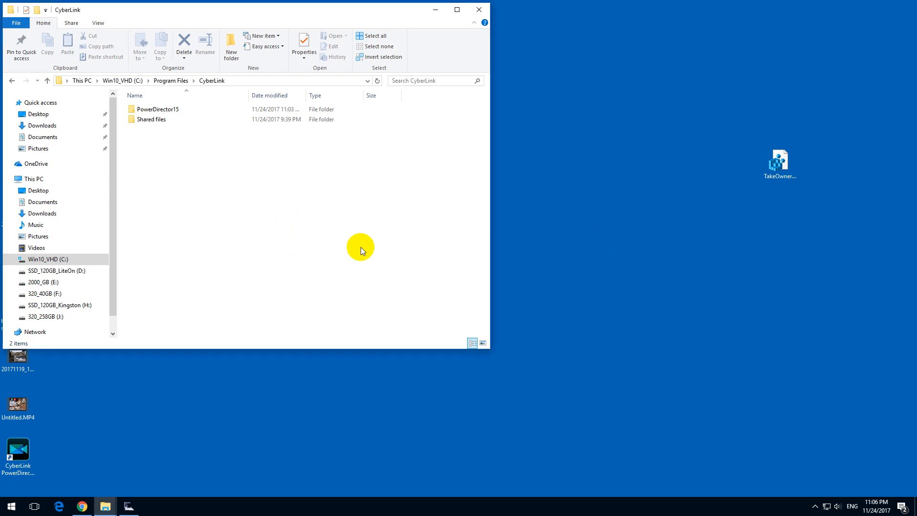
pyautogui.moveTo(180, 171)
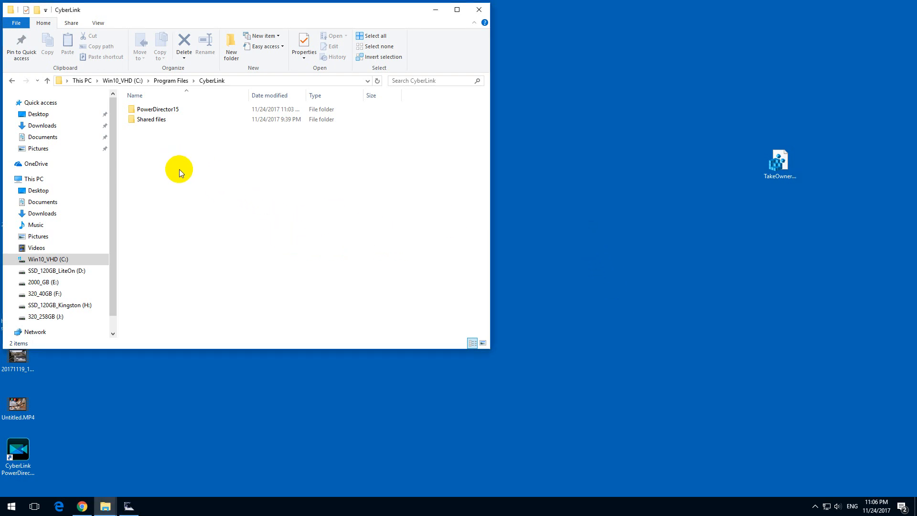
# Open the Shared files folder and check its New item menu.
pyautogui.click(151, 119)
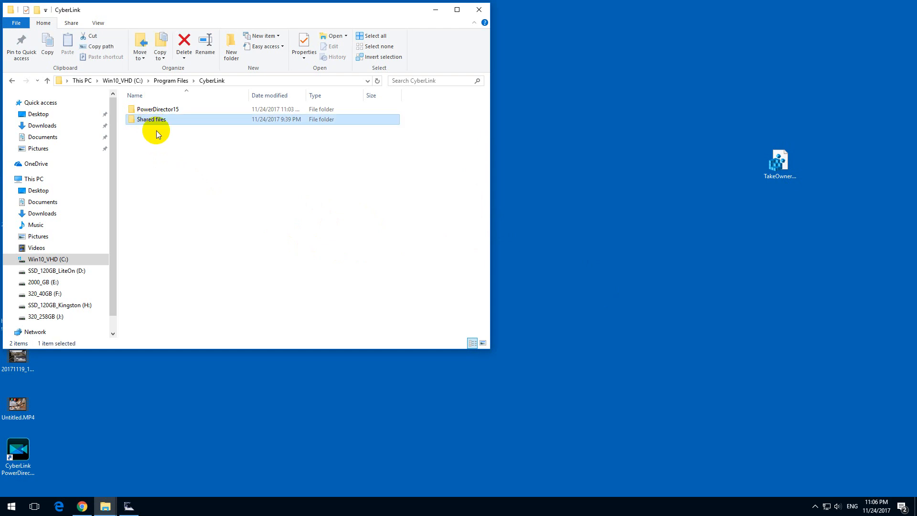
pyautogui.doubleClick(151, 119)
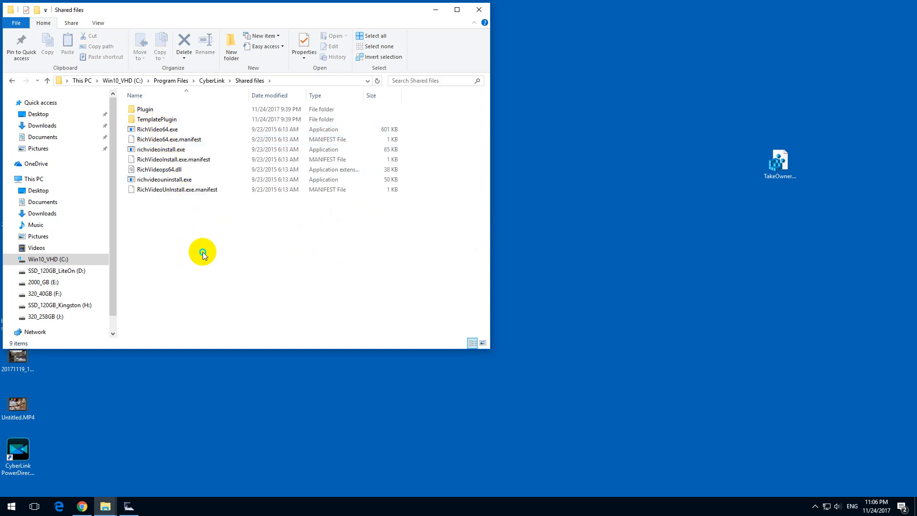
pyautogui.rightClick(203, 252)
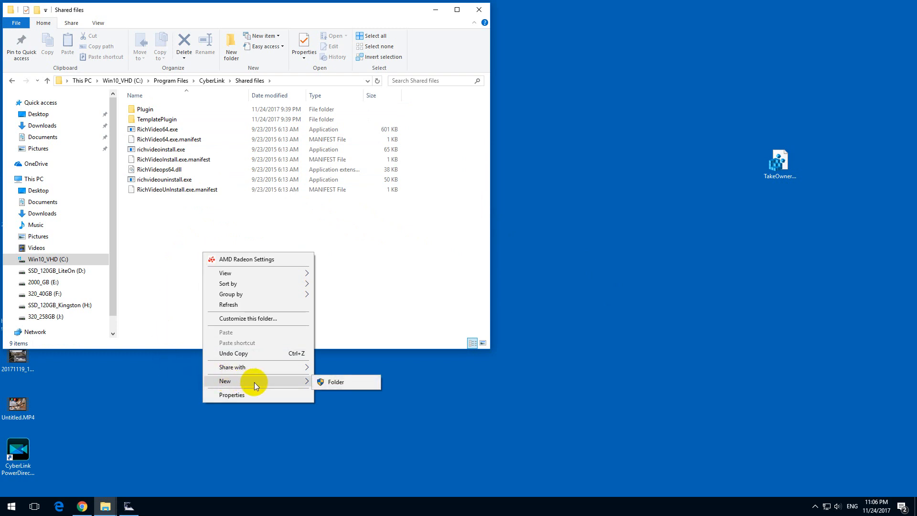
pyautogui.moveTo(348, 381)
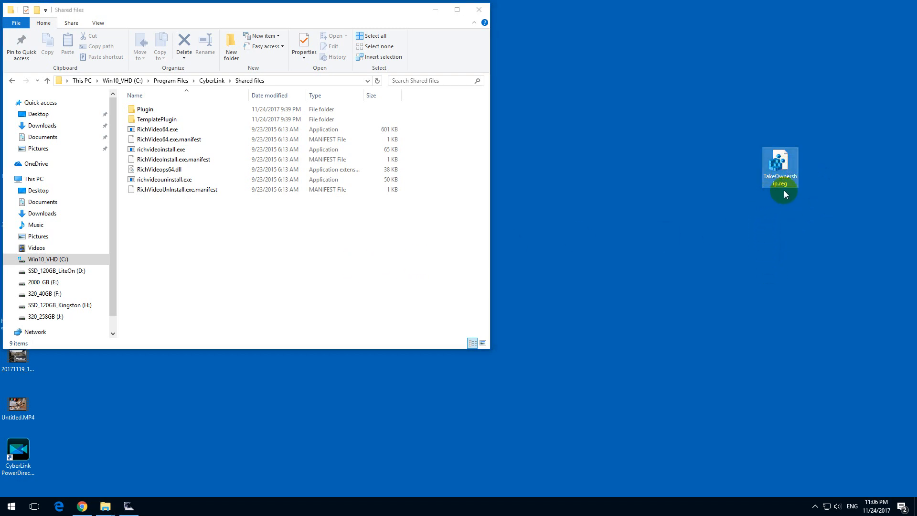
# Preview TakeOwnership.reg from the desktop in Notepad, then close it.
pyautogui.rightClick(779, 166)
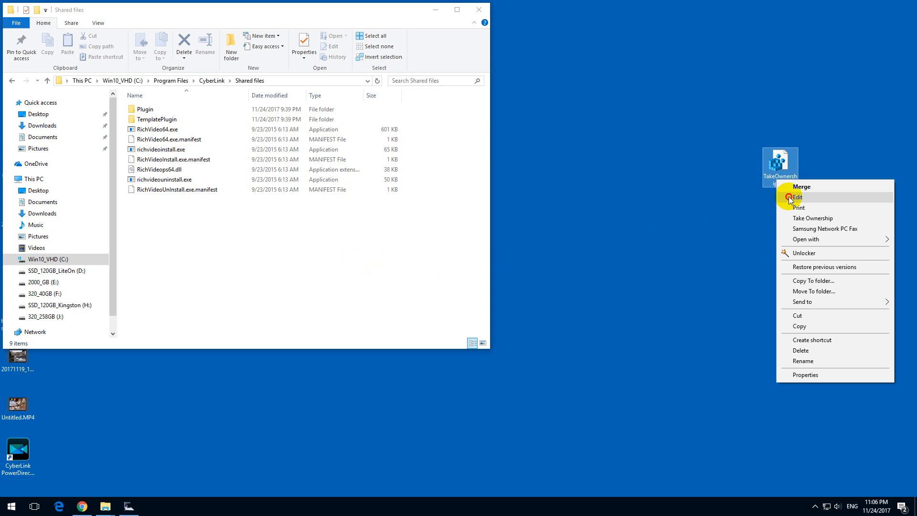
pyautogui.click(797, 198)
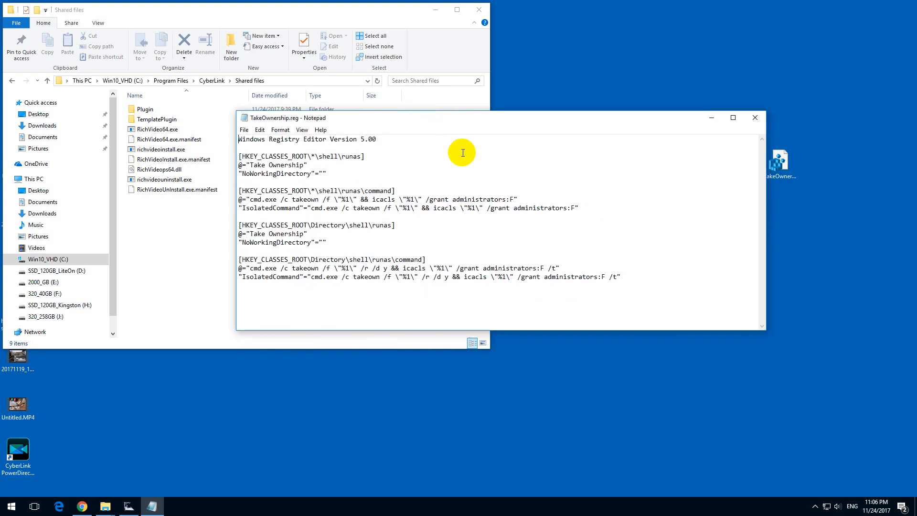
pyautogui.click(755, 118)
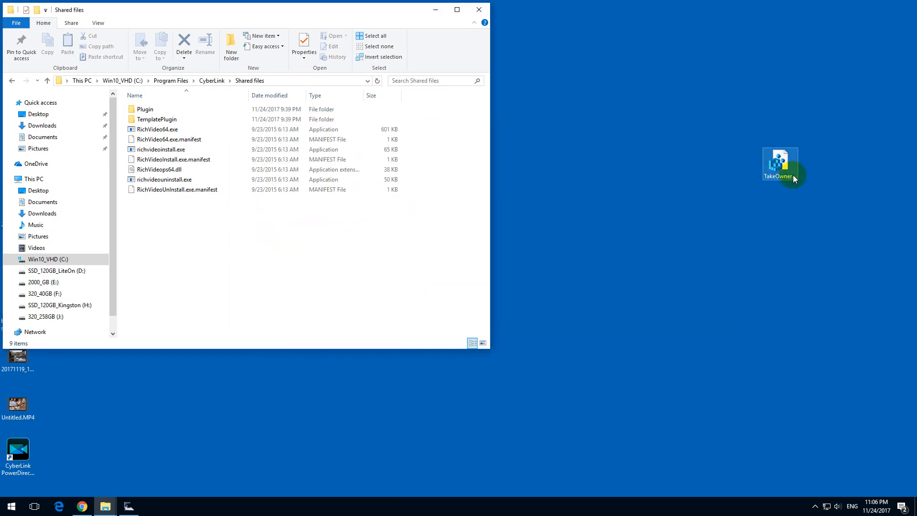
# Merge TakeOwnership.reg into the registry, confirming the warning and the success message.
pyautogui.doubleClick(779, 160)
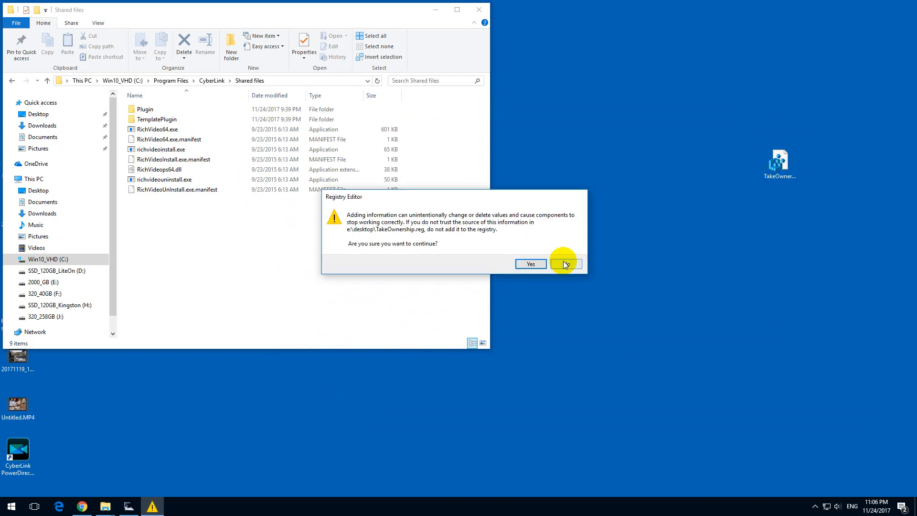
pyautogui.click(529, 263)
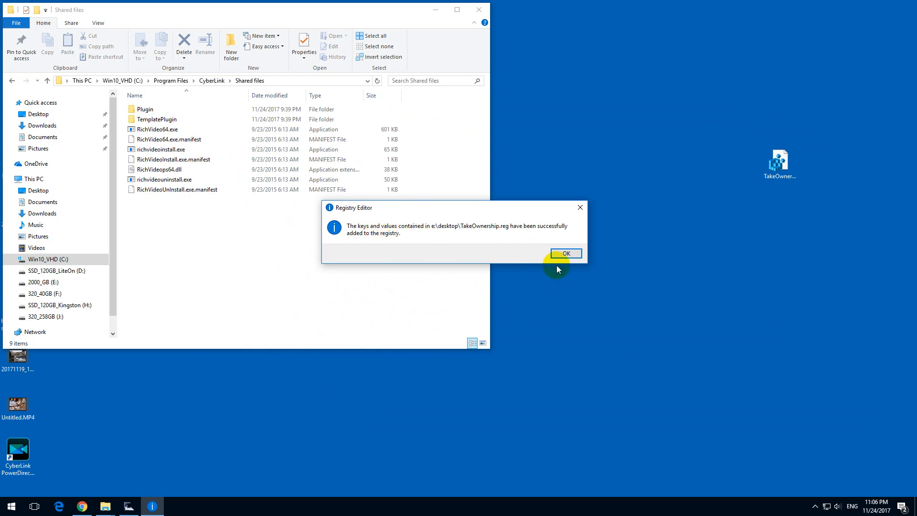
pyautogui.click(565, 253)
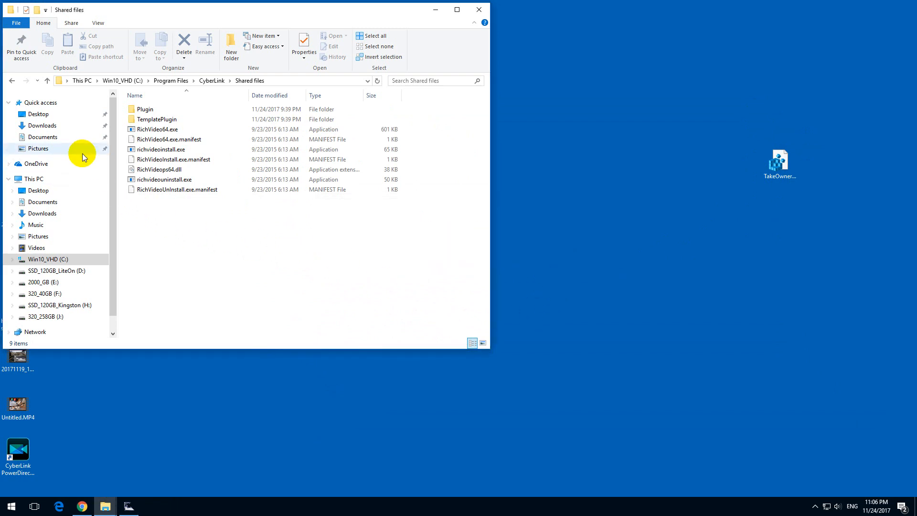
# Go back to CyberLink and apply Take Ownership to the Shared files folder.
pyautogui.click(47, 81)
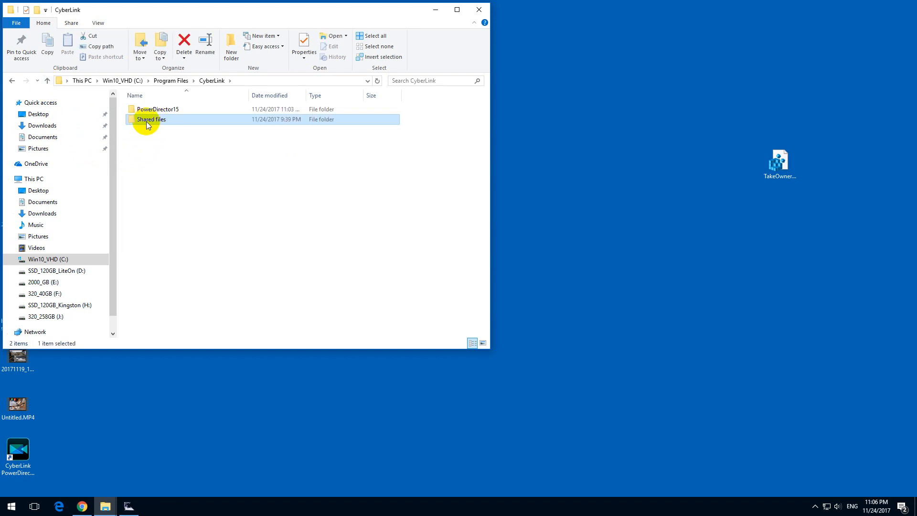
pyautogui.moveTo(151, 119)
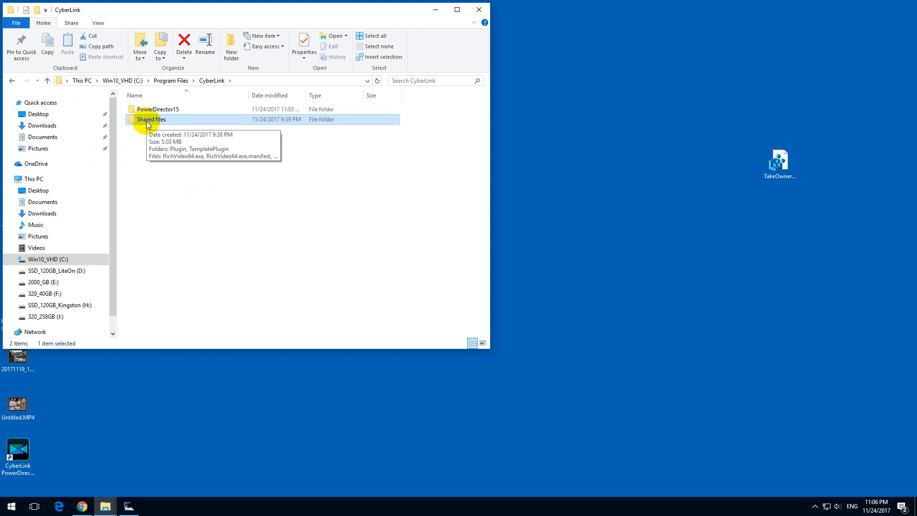
pyautogui.rightClick(150, 119)
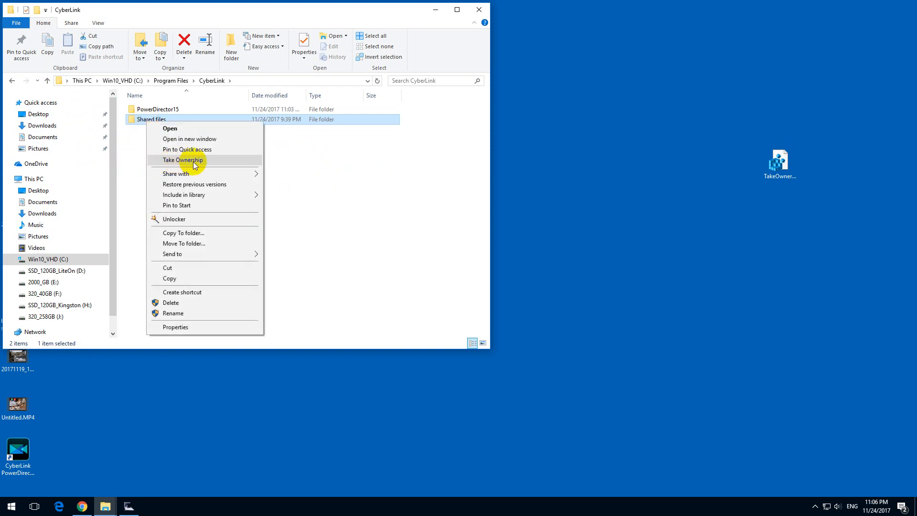
pyautogui.click(182, 160)
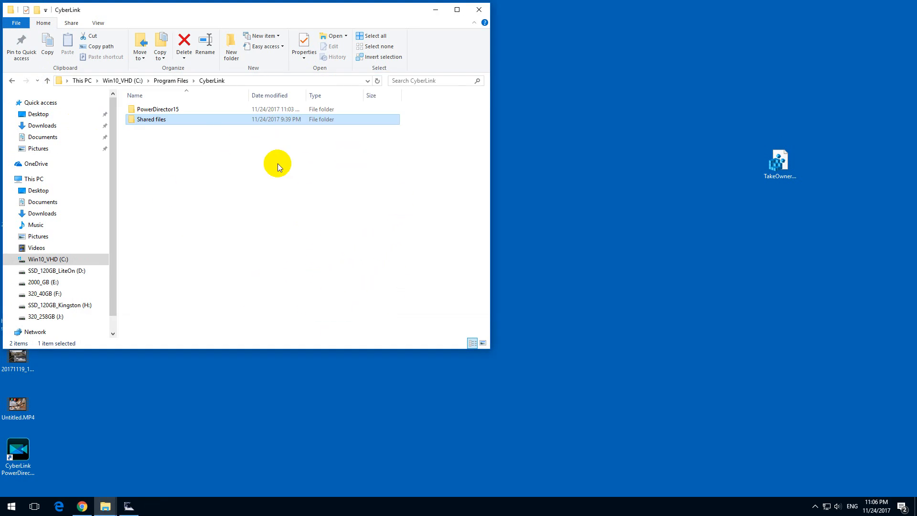
pyautogui.moveTo(159, 142)
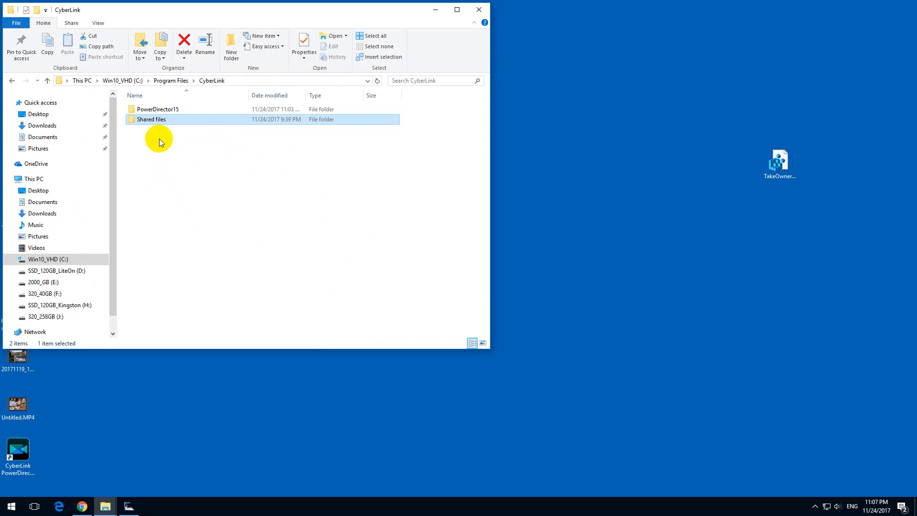
# Open Shared files and add a new Text Document there.
pyautogui.doubleClick(151, 120)
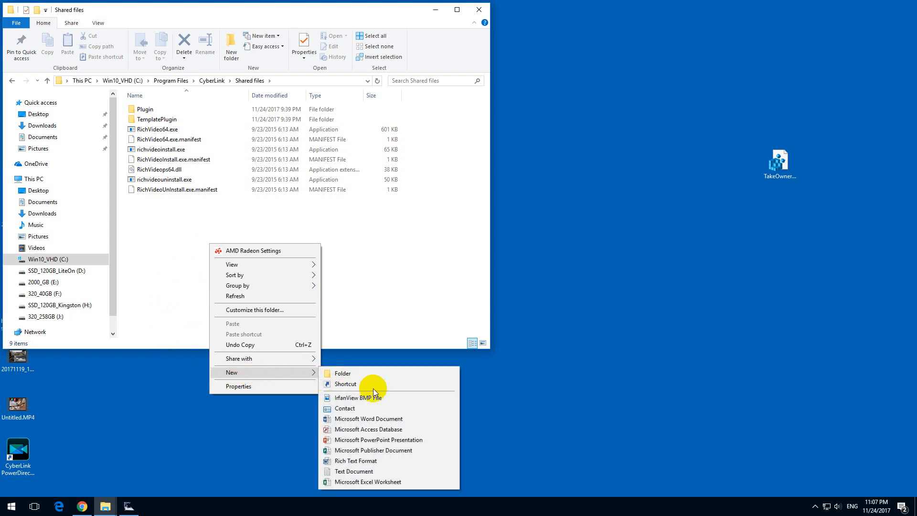
pyautogui.moveTo(353, 471)
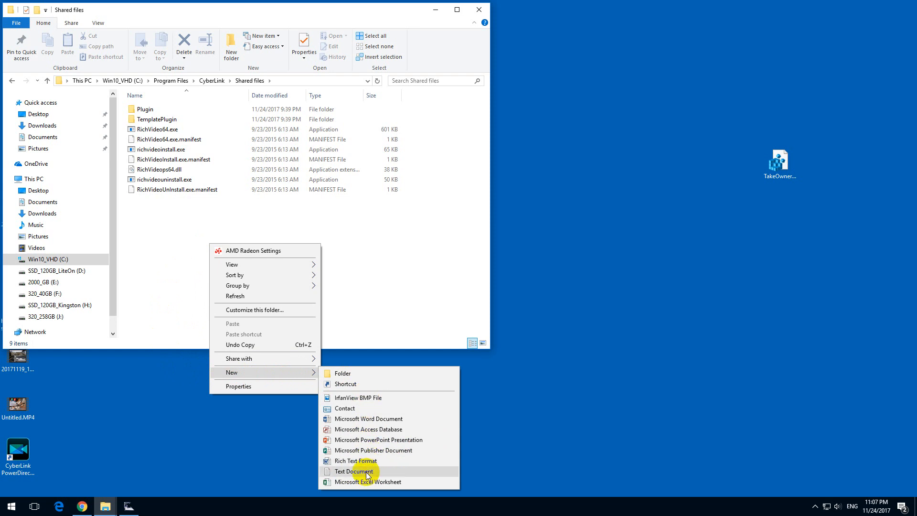
pyautogui.click(354, 472)
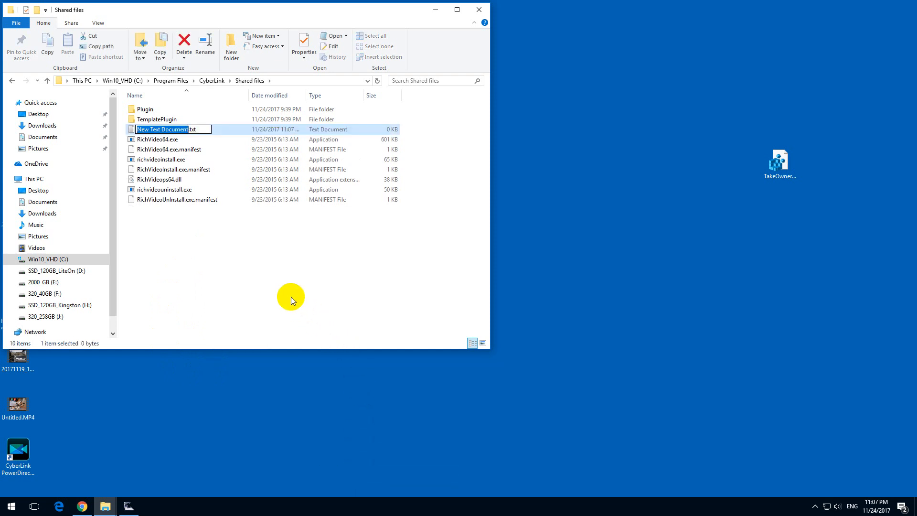